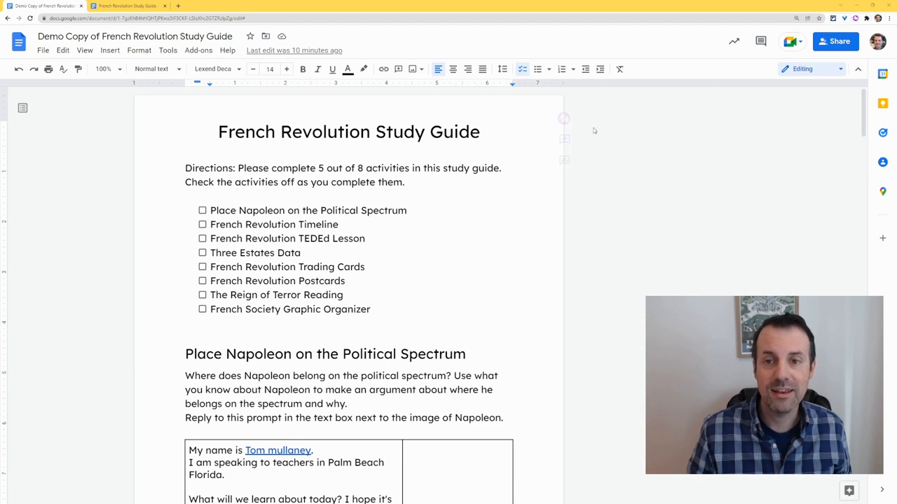
Select the whole 'French Revolution Study Guide' title text
click(480, 132)
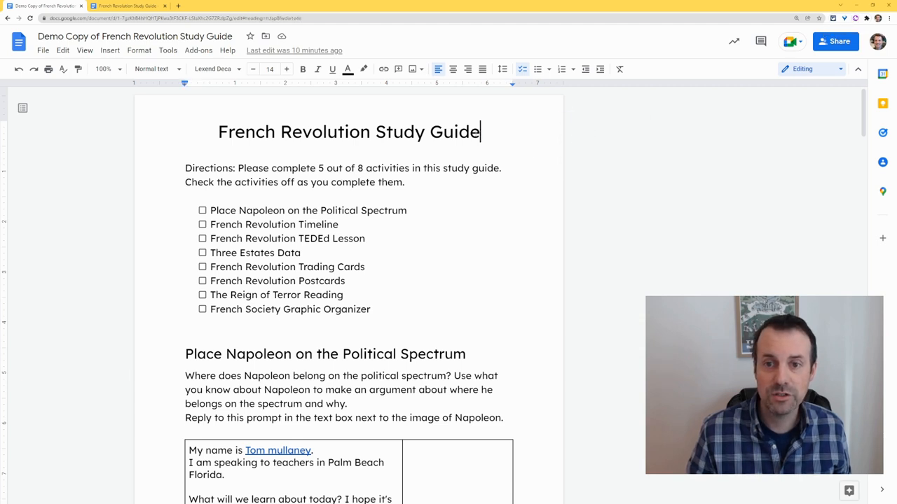
triple_click(347, 131)
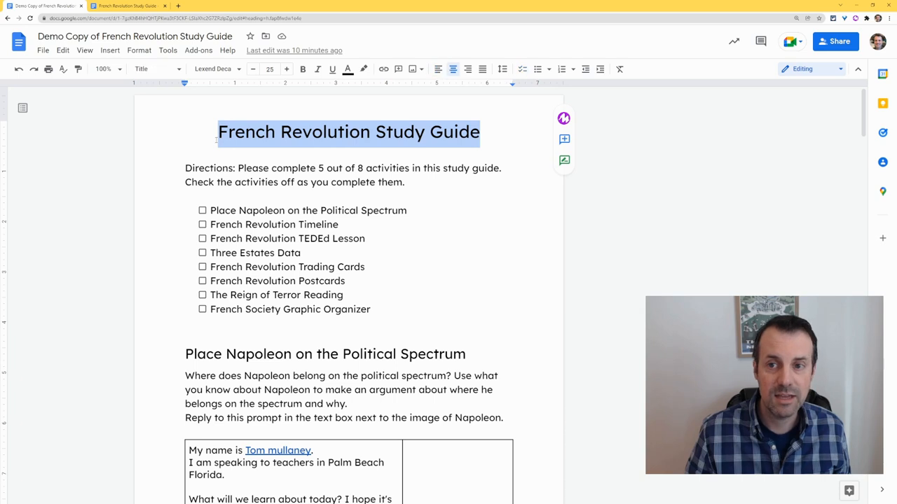
mouse_move(564, 139)
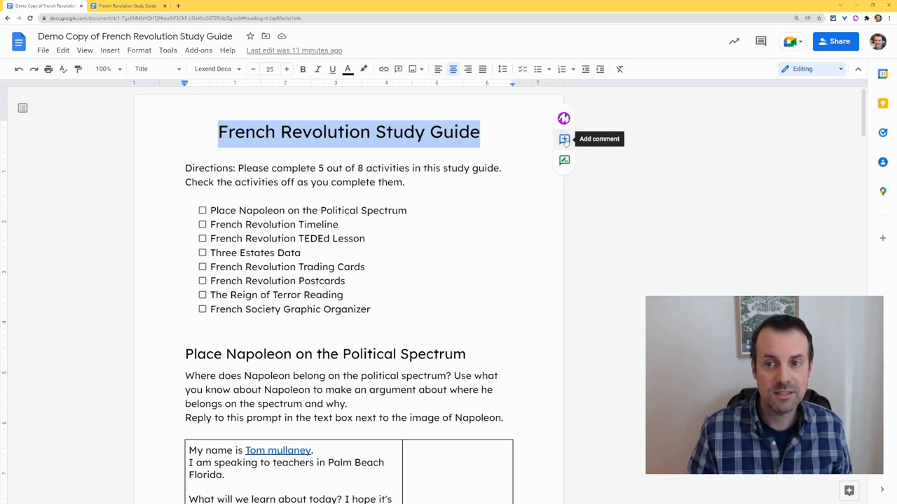
mouse_move(565, 147)
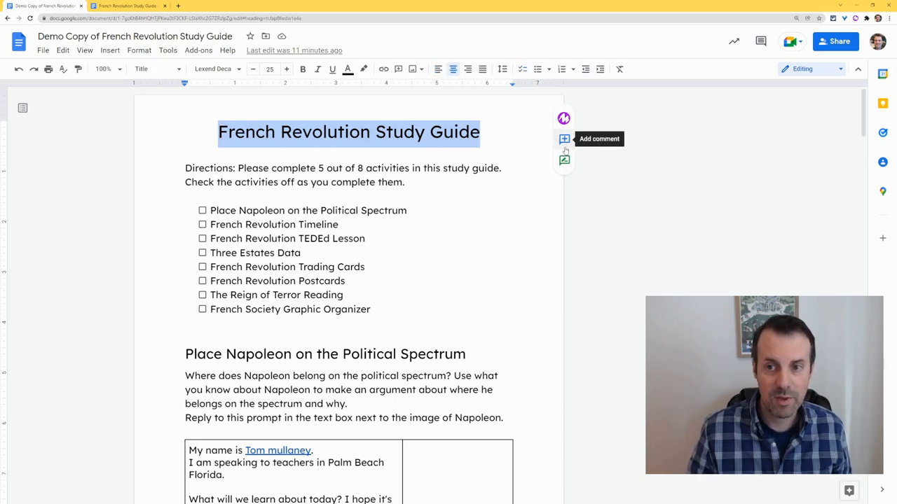
mouse_move(564, 160)
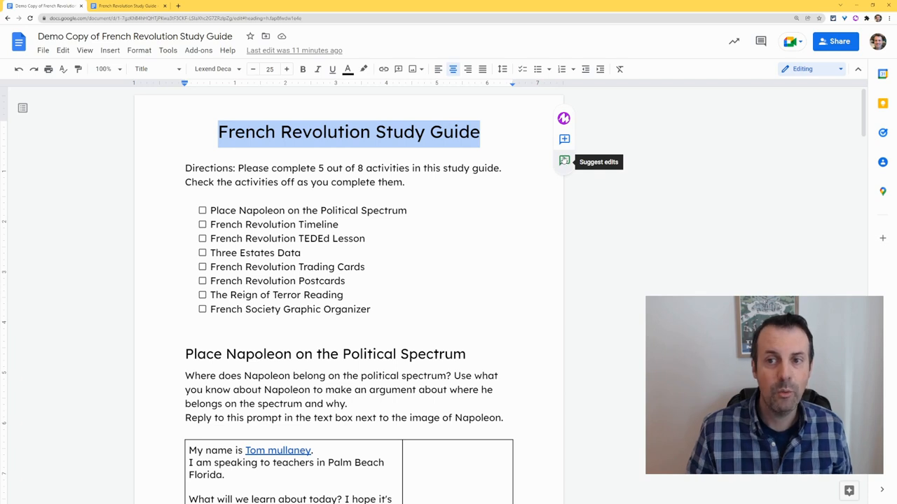
mouse_move(564, 118)
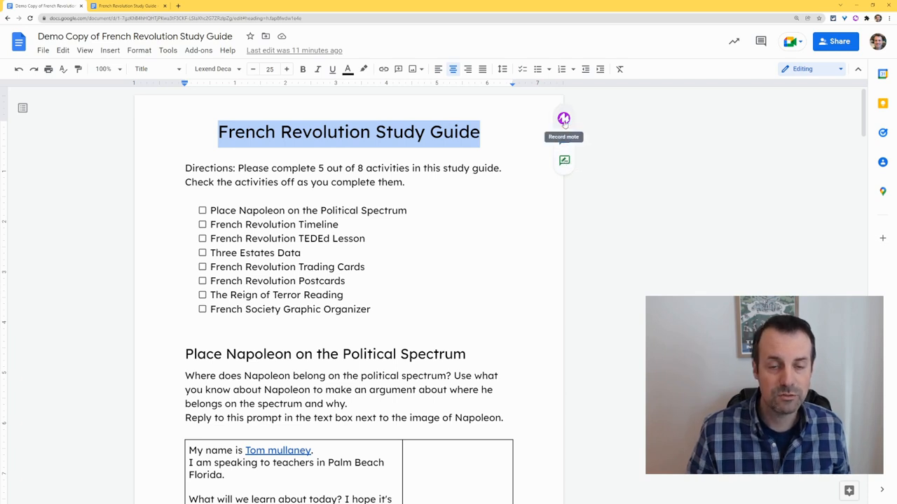
Record a 3-second Mote voice note and insert it on the selected title
click(563, 118)
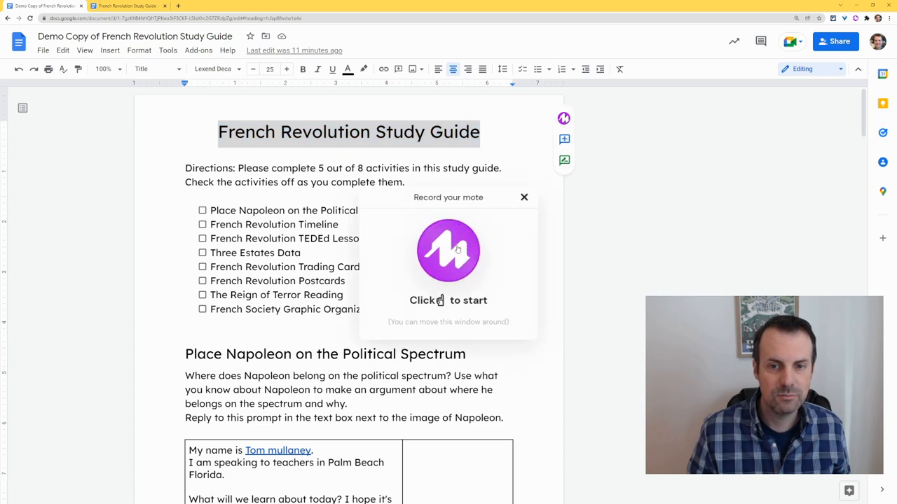
click(448, 249)
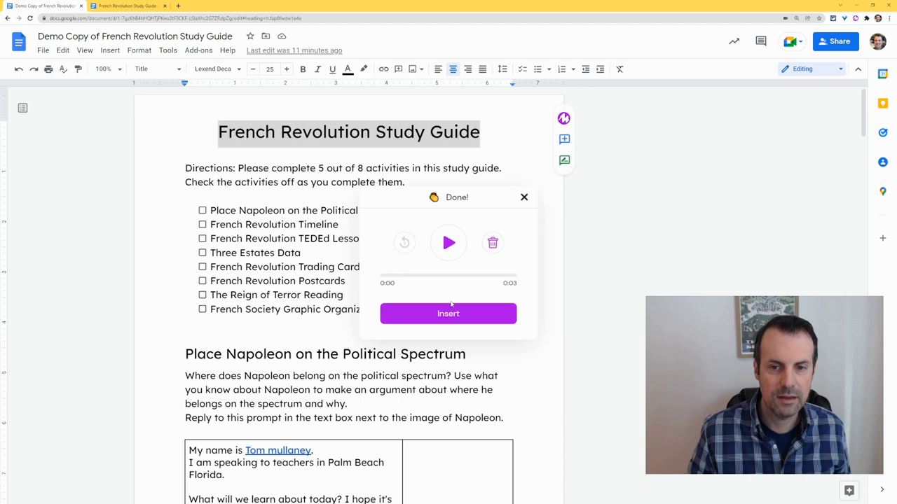
click(448, 314)
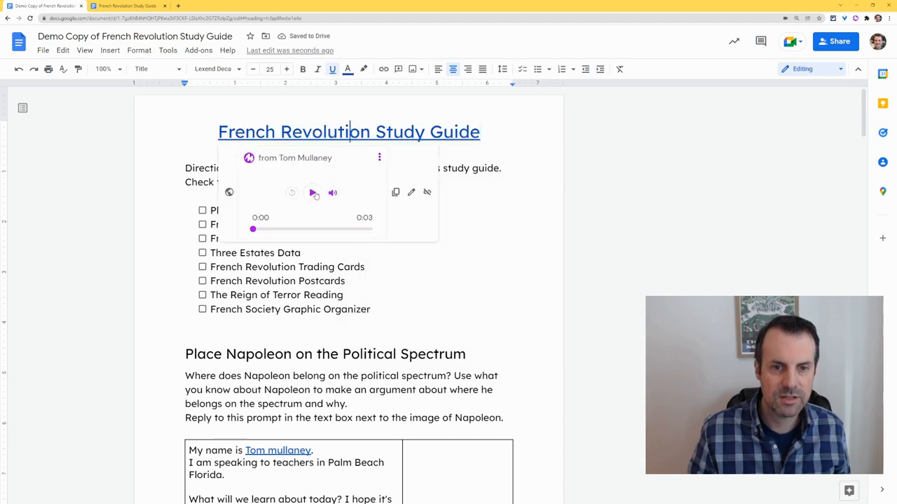
Play the inserted voice note from the Mote preview under the title
click(312, 193)
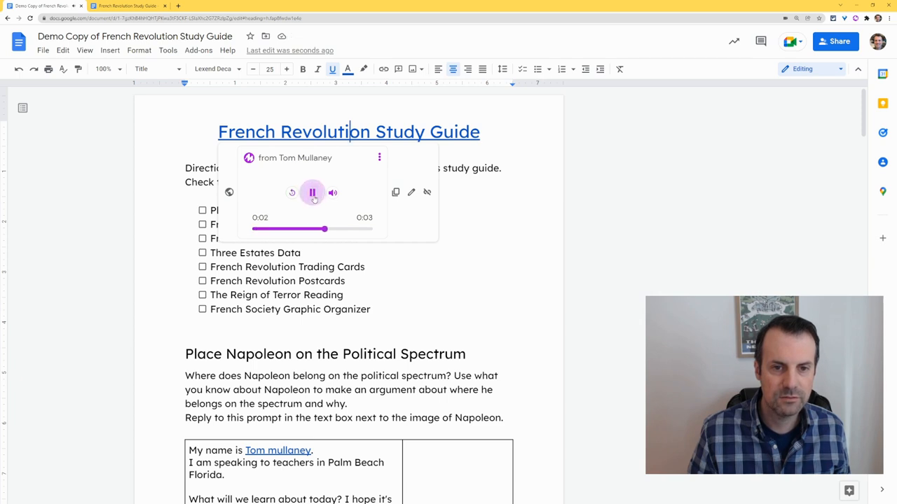
click(313, 193)
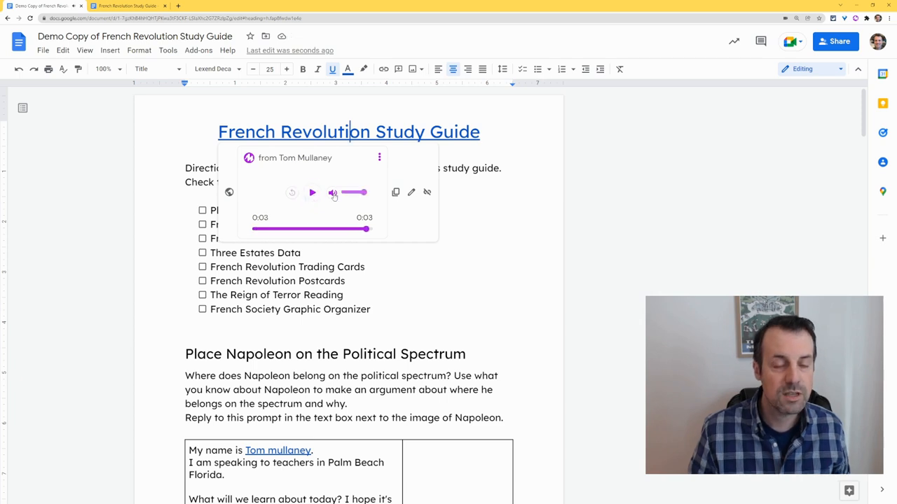
click(334, 194)
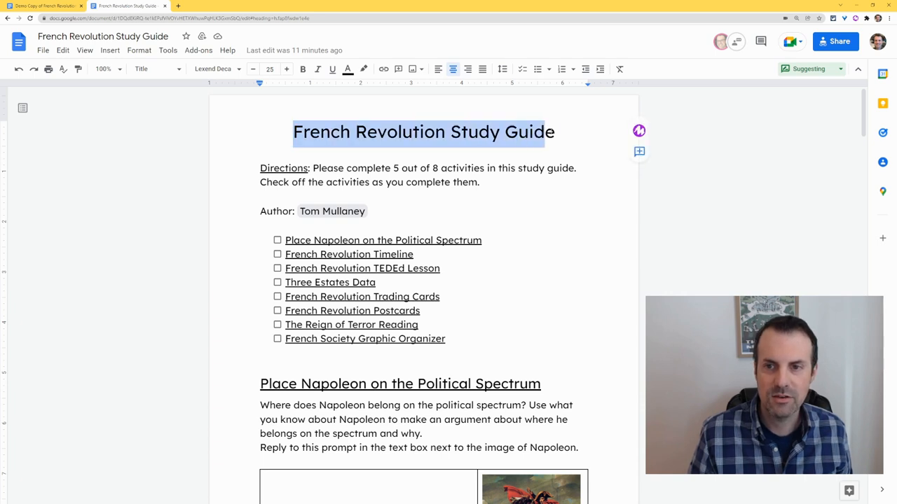
mouse_move(639, 130)
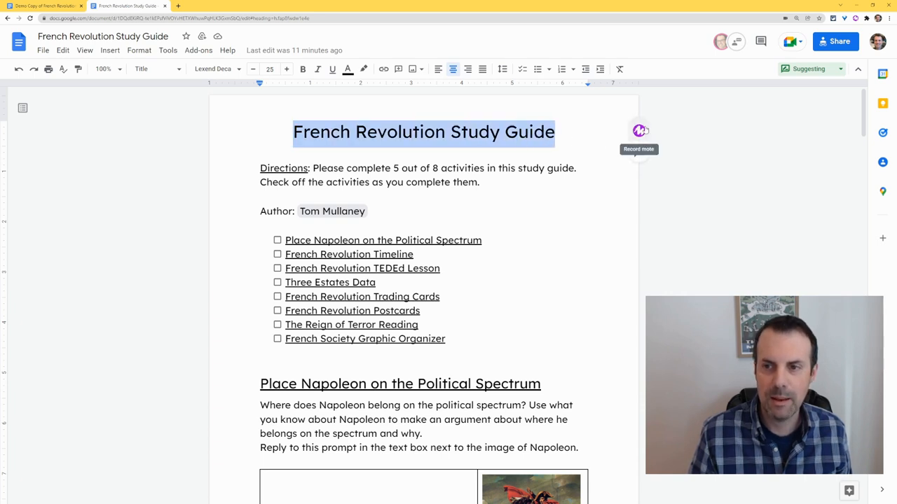
Record a 3-second Mote voice note in Suggesting mode and insert it as a suggestion on the title
click(639, 131)
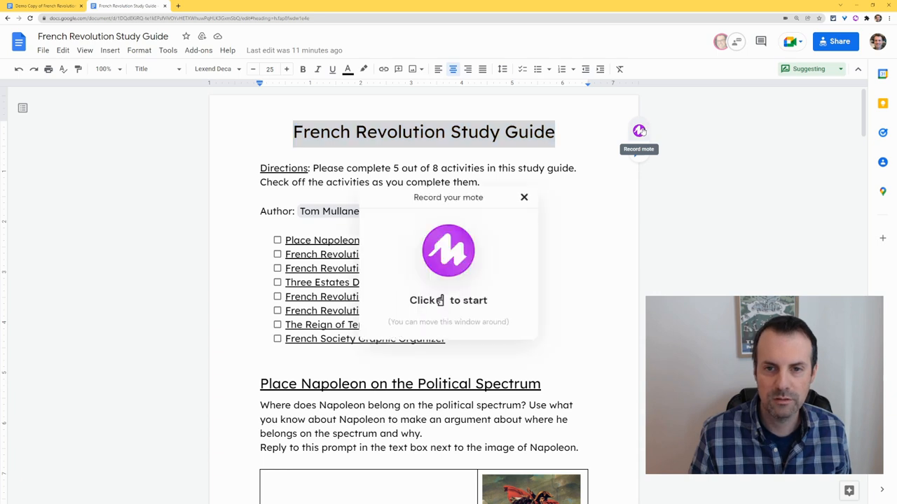
click(449, 249)
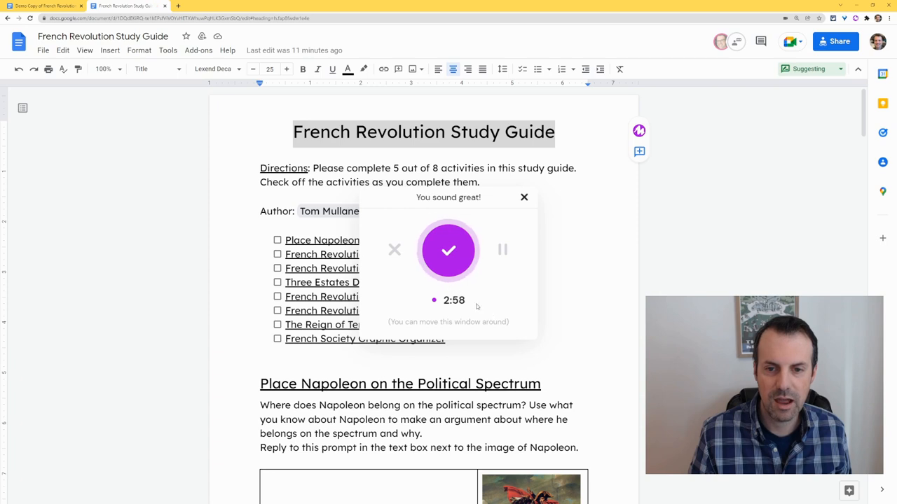
click(448, 250)
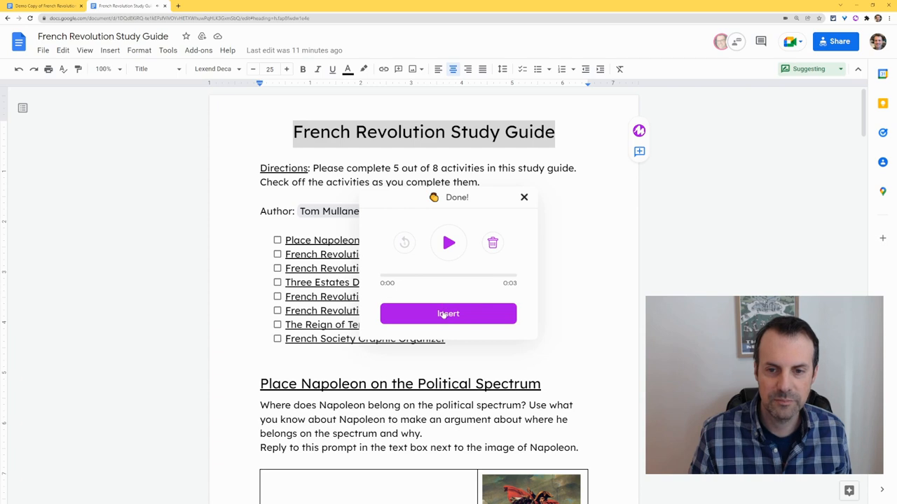
click(448, 313)
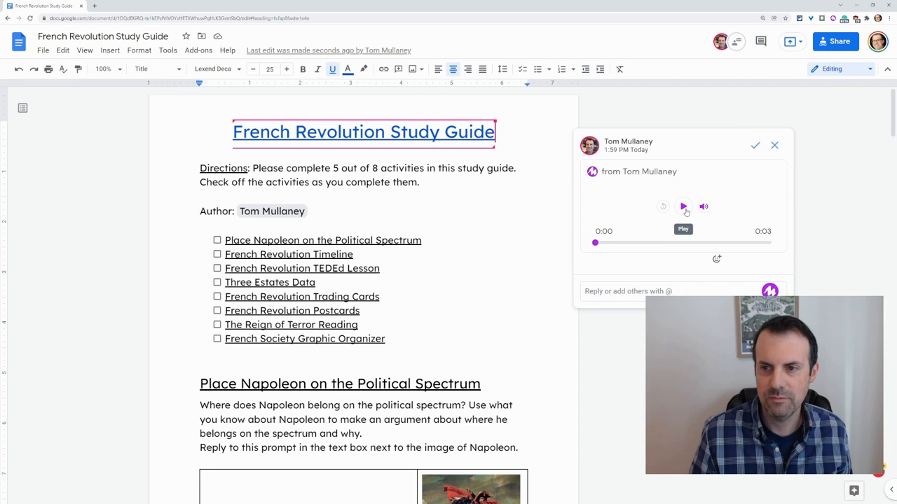
Play the suggested voice note in the comment, then accept the suggestion
click(683, 206)
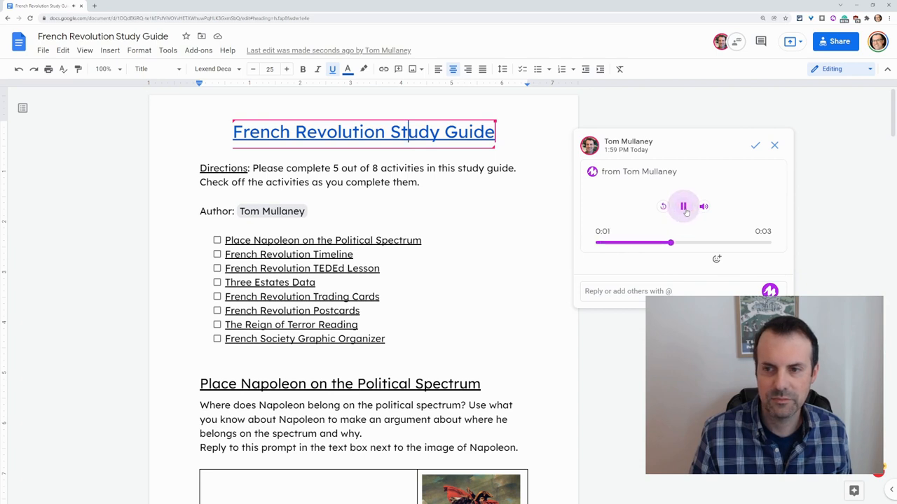
click(684, 206)
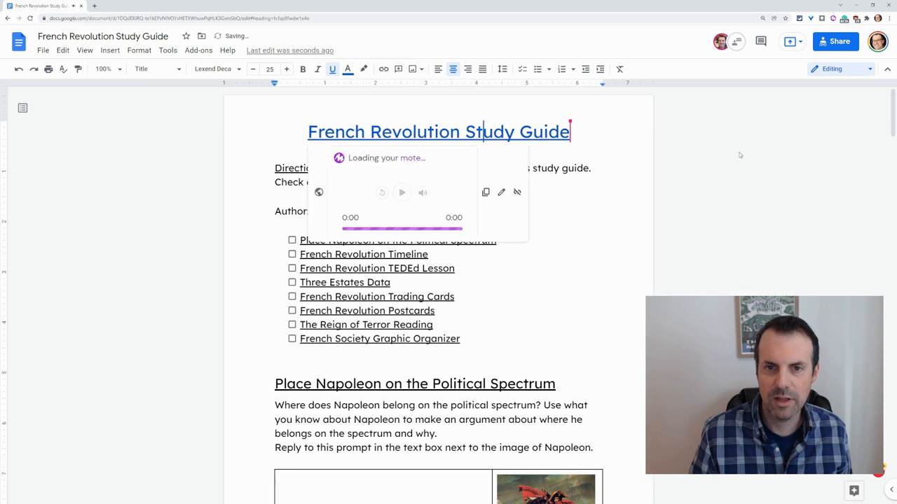
Play the accepted voice note linked to the title, then pause it
click(401, 192)
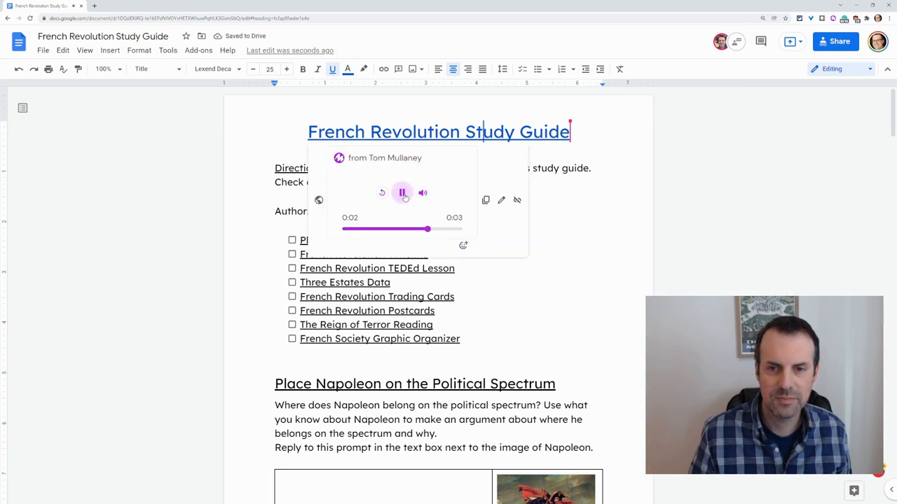
click(403, 193)
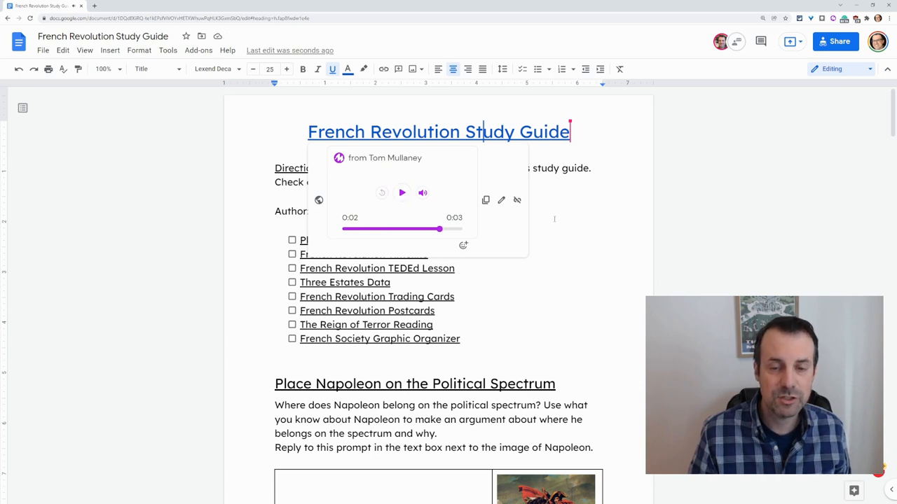